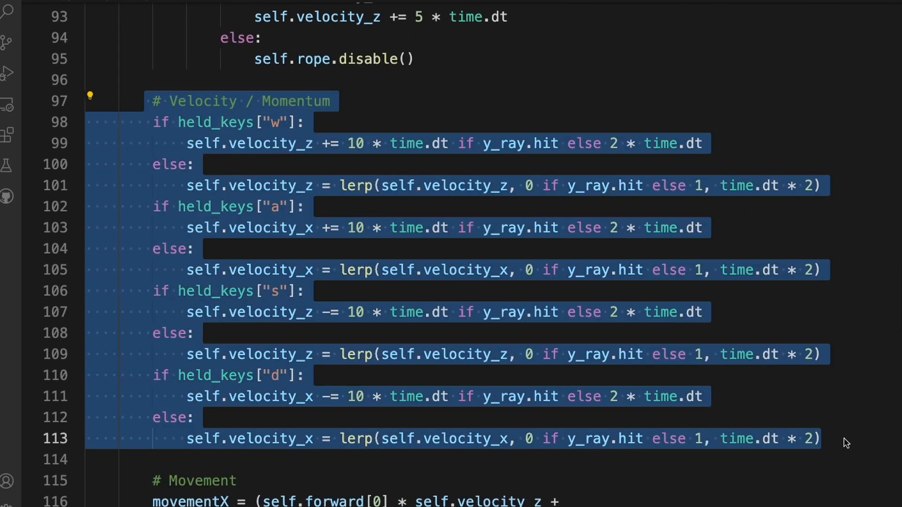
# Step: Add model = Entity(model = "minigun", texture = "minigun") on line 3 of test.py
pyautogui.scroll(-3)
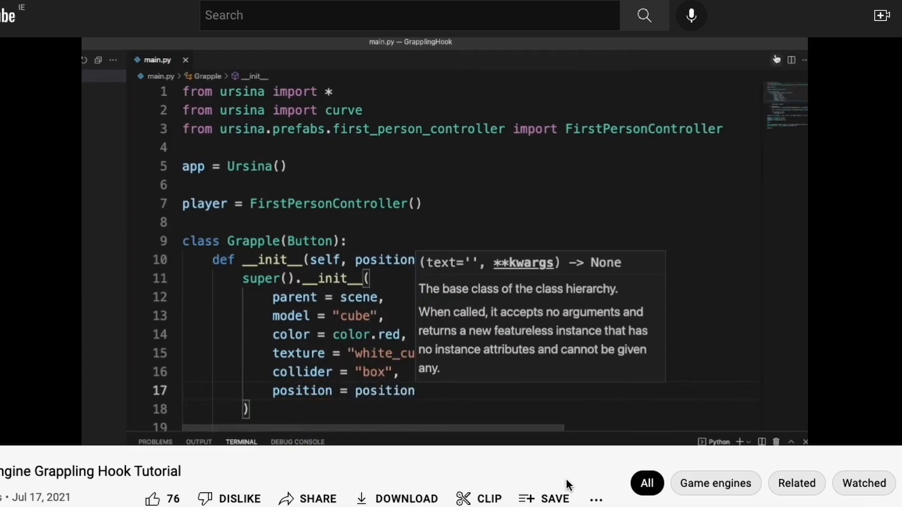
pyautogui.click(775, 60)
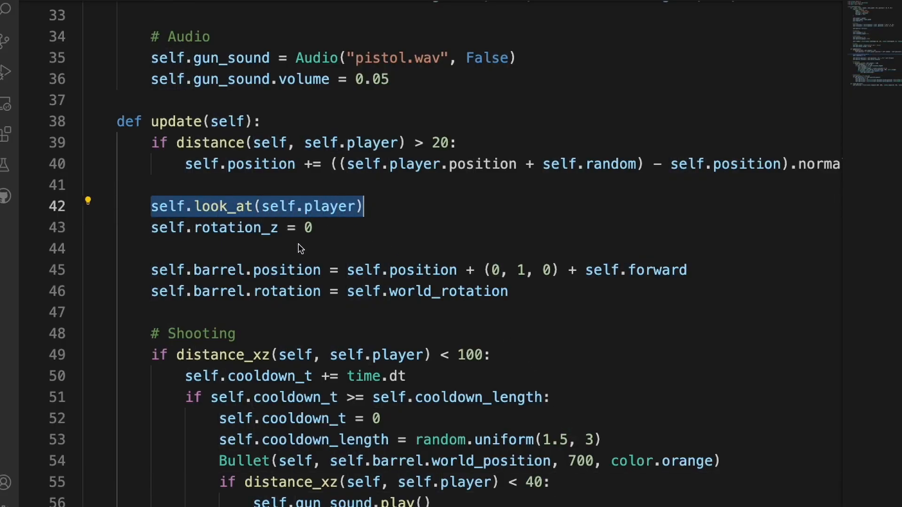
pyautogui.click(403, 164)
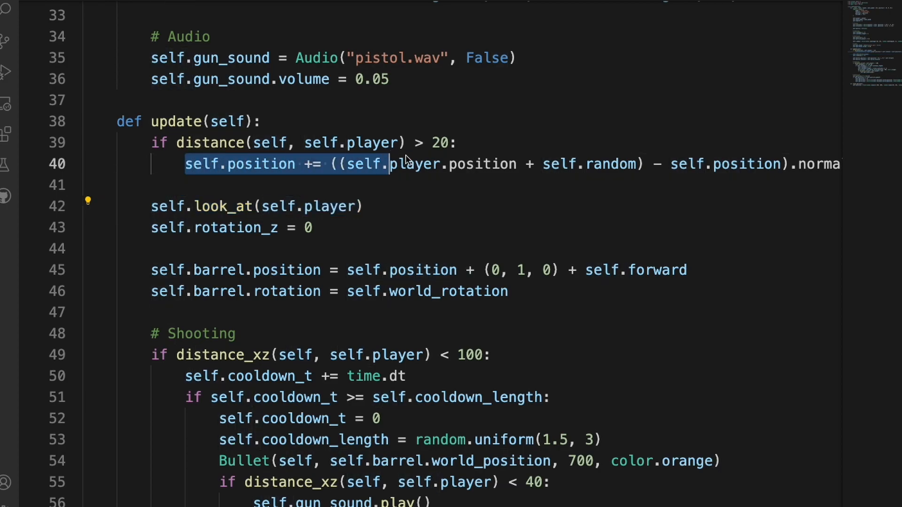
pyautogui.hscroll(3)
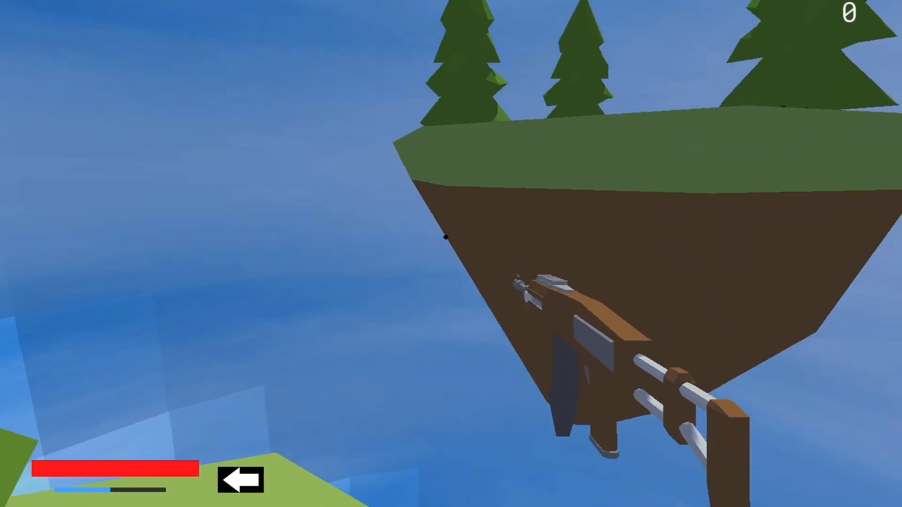
pyautogui.moveTo(446, 237)
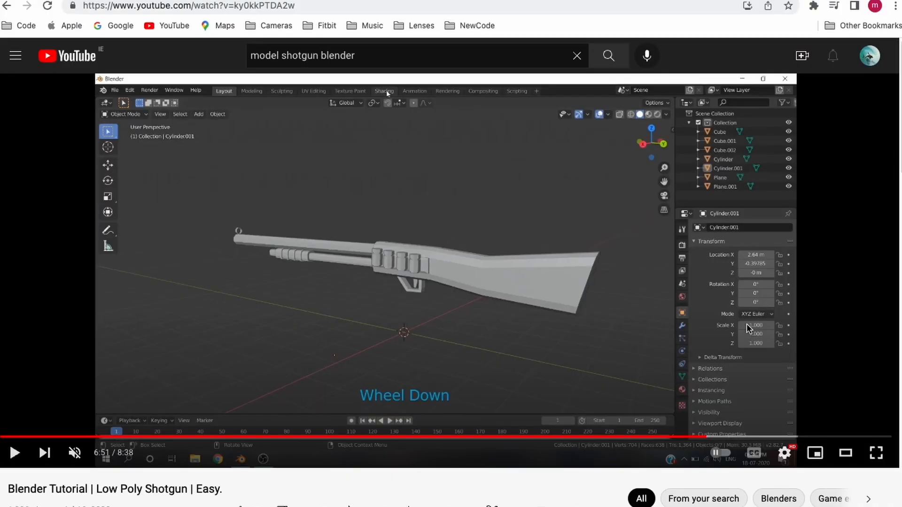
pyautogui.click(875, 453)
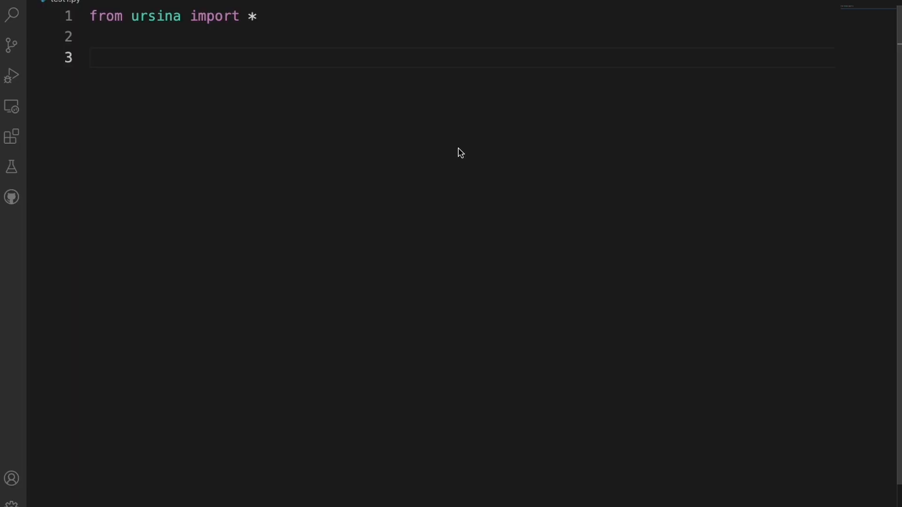
pyautogui.write('model = Entity(')
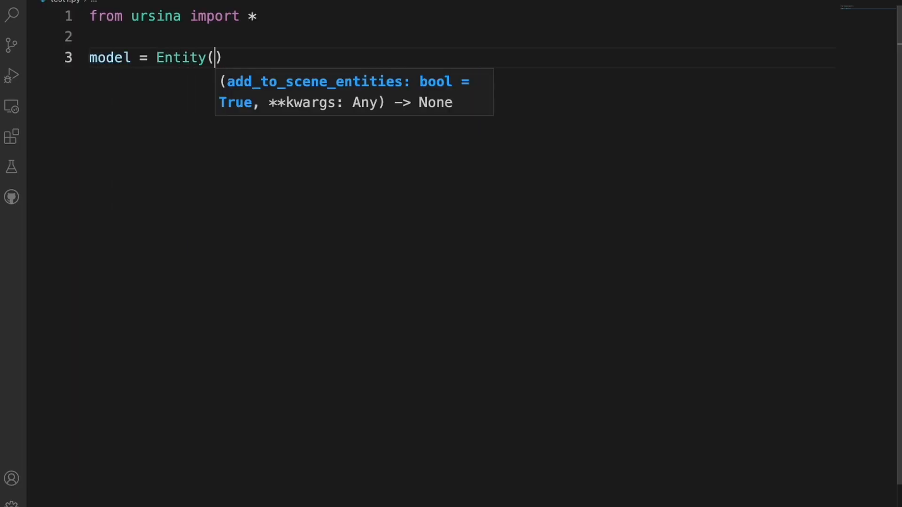
pyautogui.write('model = "minigun",')
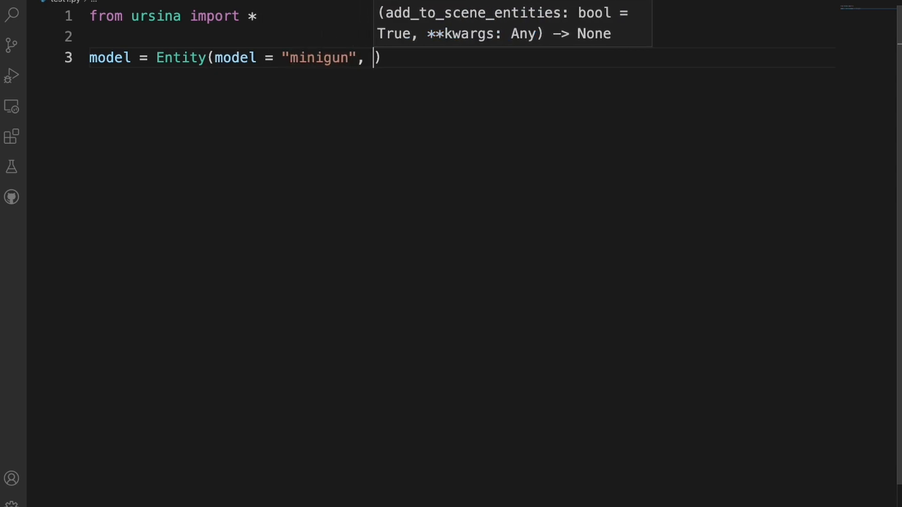
pyautogui.write('texture = "minigun"')
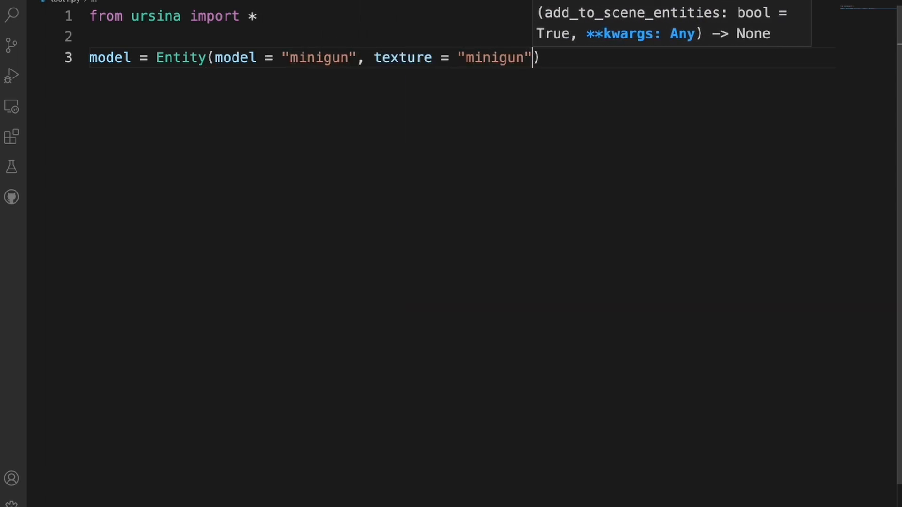